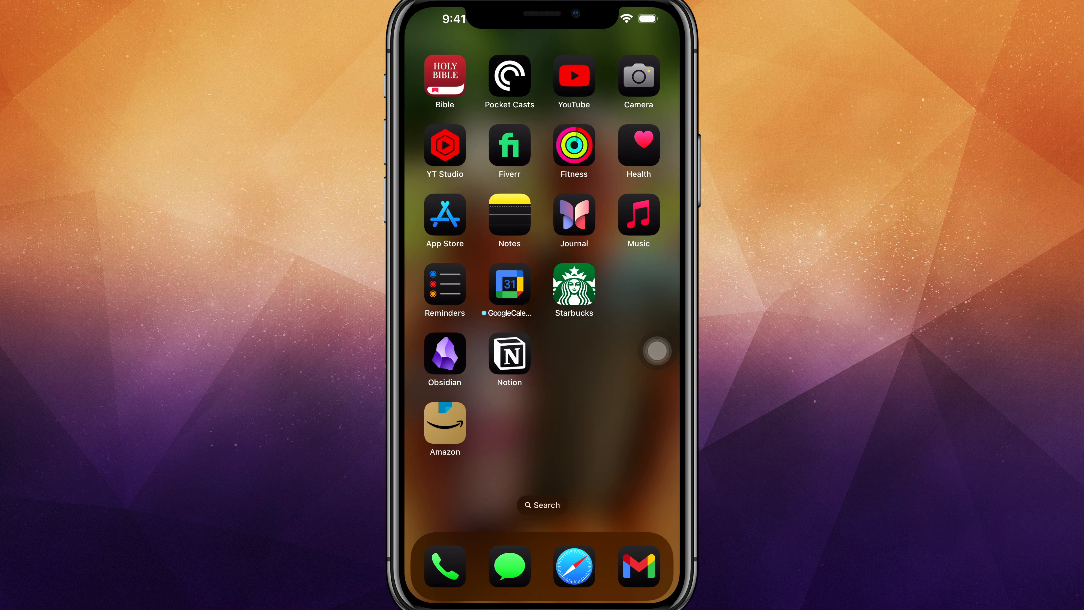
# - Search the Home Screen for "settings" so Settings shows as the top hit
pyautogui.click(656, 351)
pyautogui.write('set')
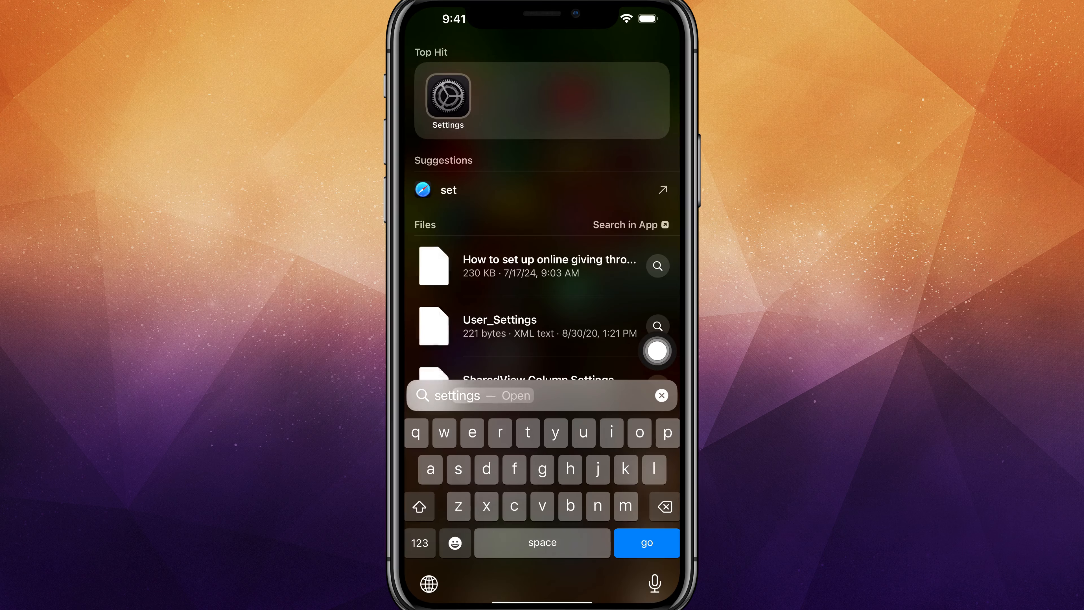
# - Launch Settings from the search results and go to Accessibility
pyautogui.click(446, 93)
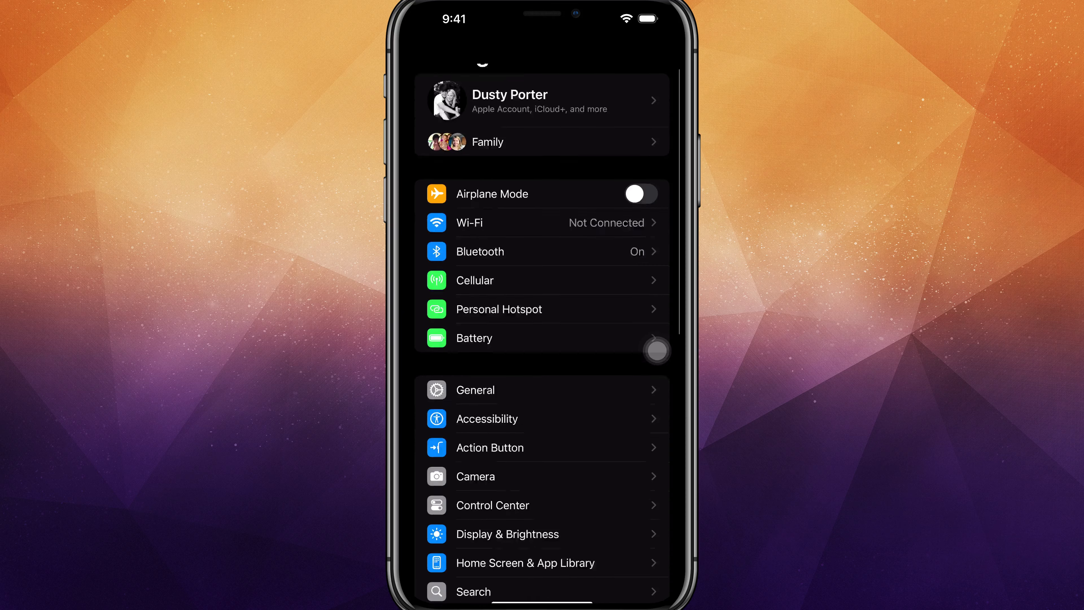
pyautogui.scroll(3)
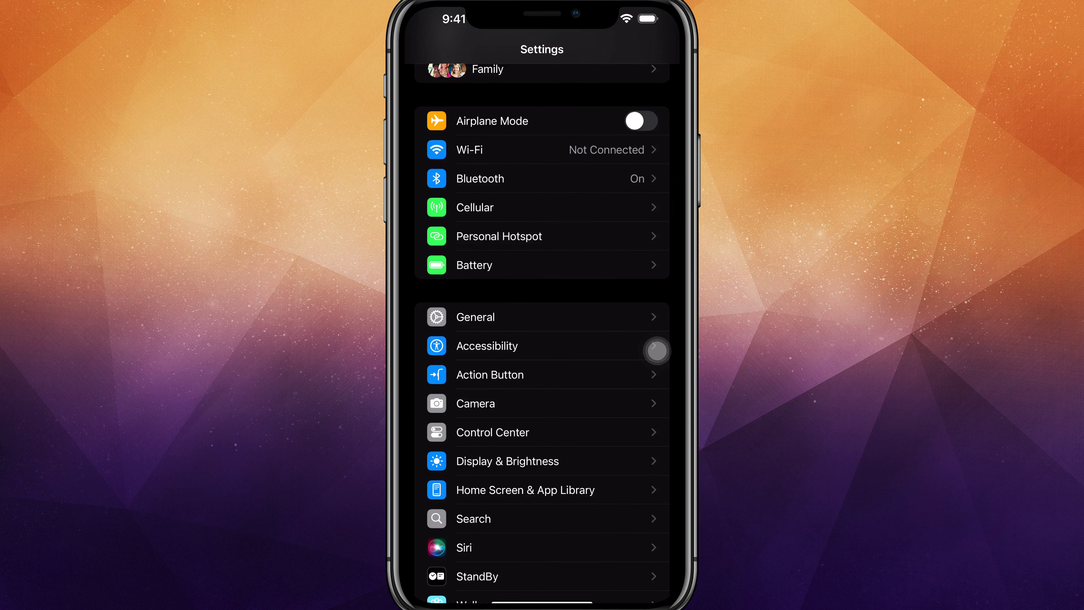
pyautogui.click(486, 345)
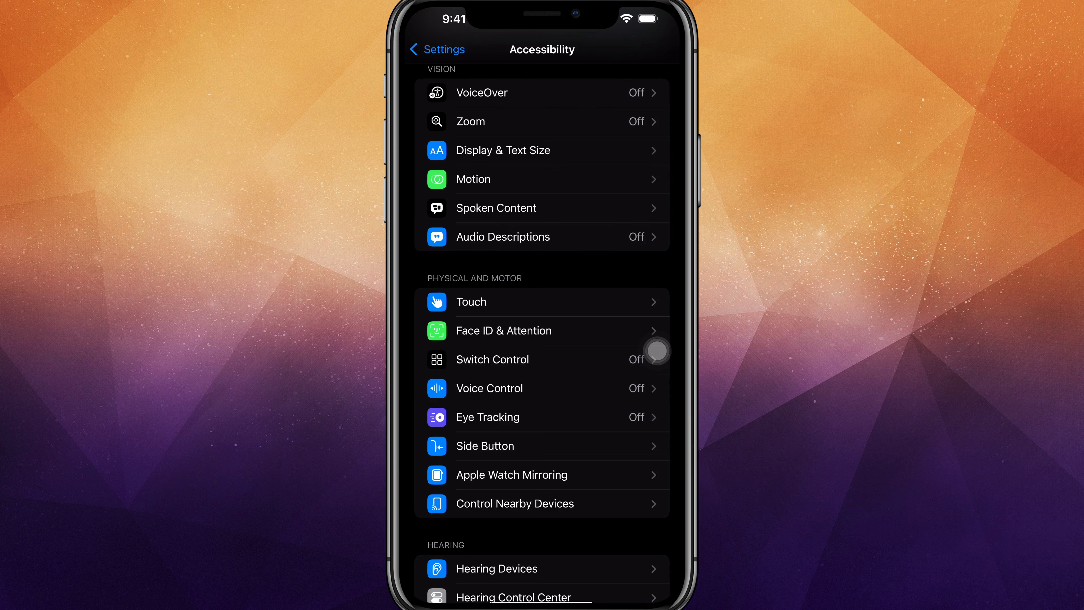
# - Go through Touch into AssistiveTouch and bring up the Double-Tap action choices
pyautogui.click(470, 302)
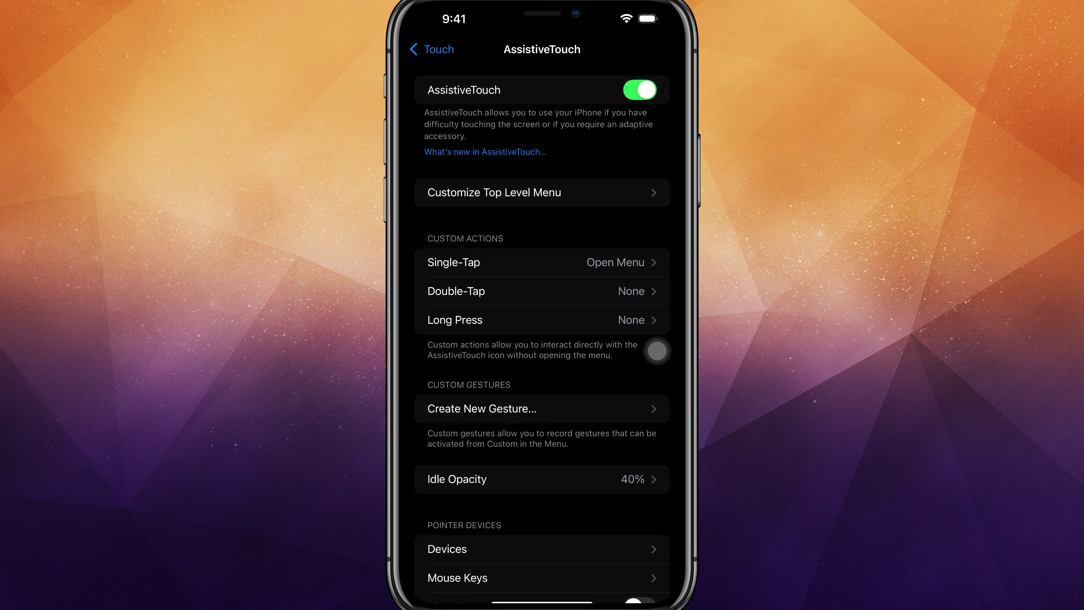
pyautogui.click(638, 90)
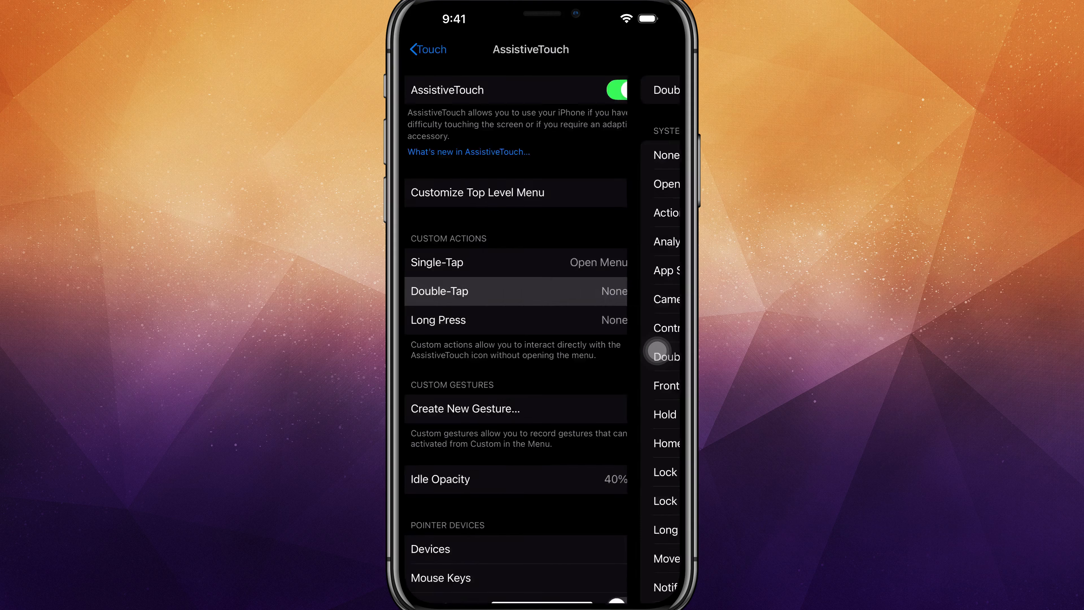
# - Leave Double-Tap as None, return to AssistiveTouch and switch the AssistiveTouch toggle off
pyautogui.click(514, 291)
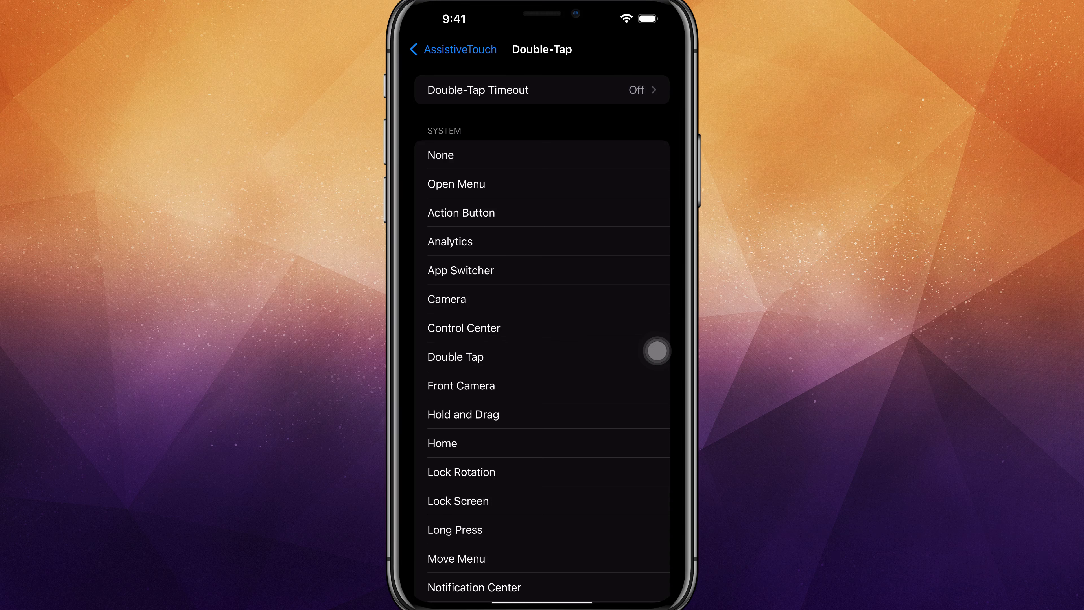
pyautogui.click(446, 49)
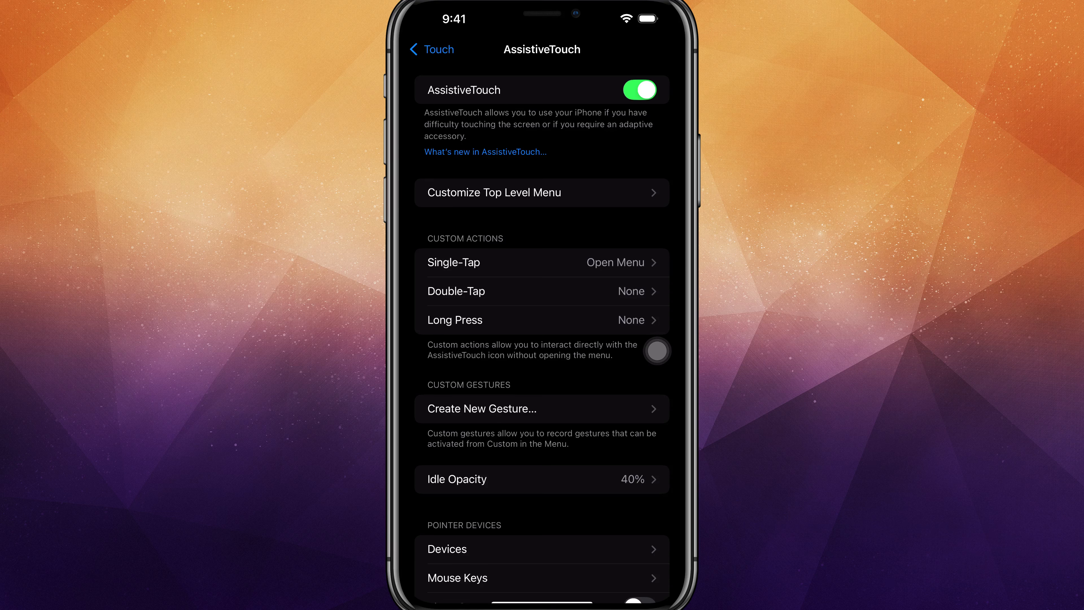
pyautogui.click(638, 90)
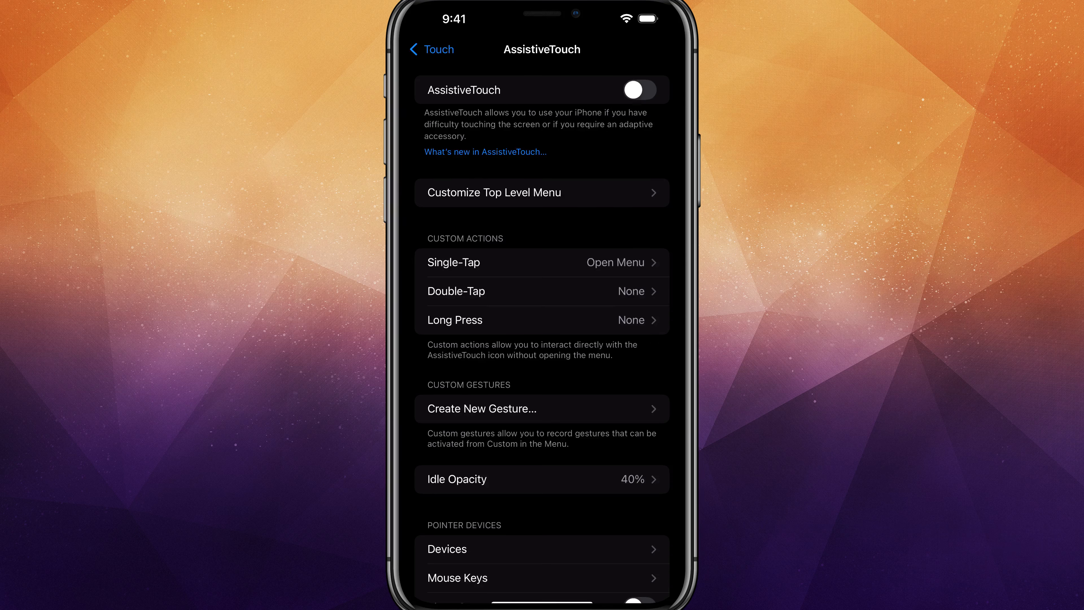